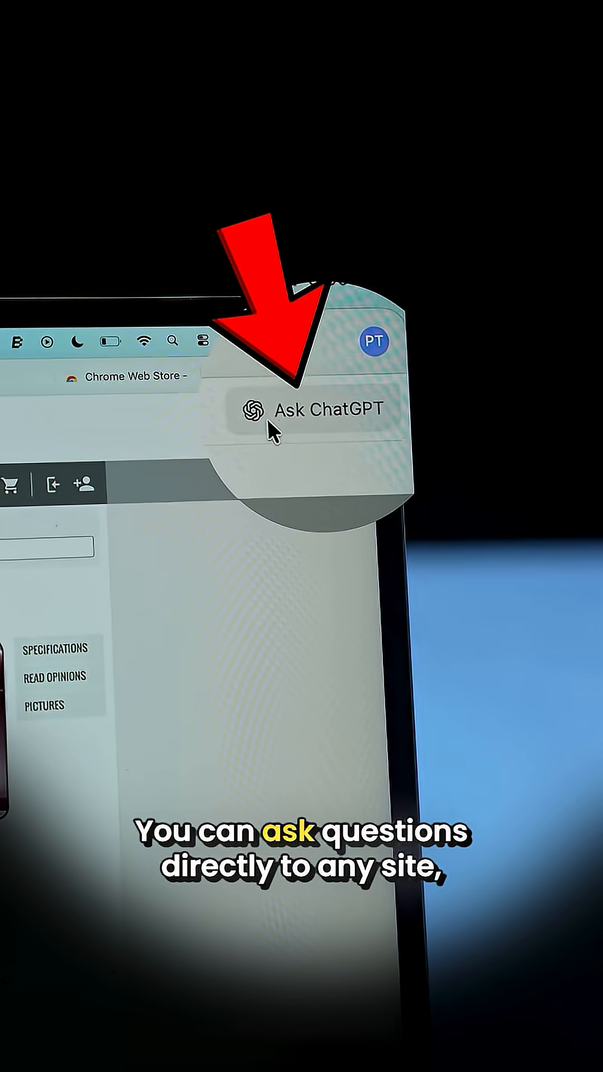
Bring up the ChatGPT sidebar via the Ask ChatGPT toolbar button beside the current page
{"action": "left_click", "coordinate": [328, 409]}
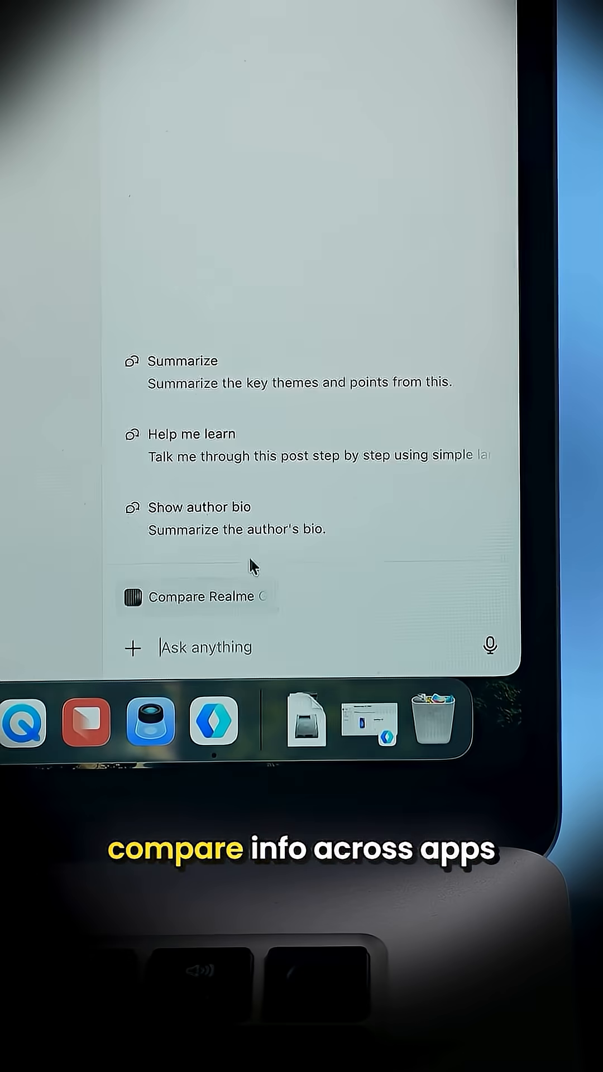